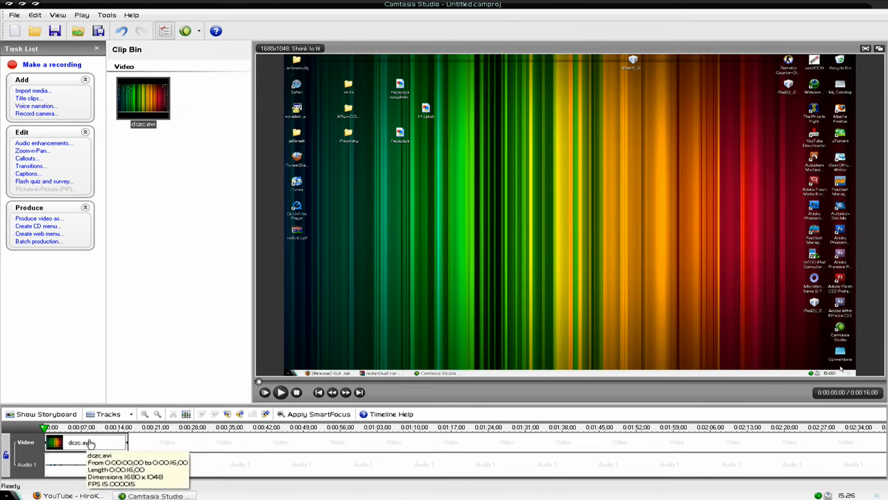
mouse_move(132, 170)
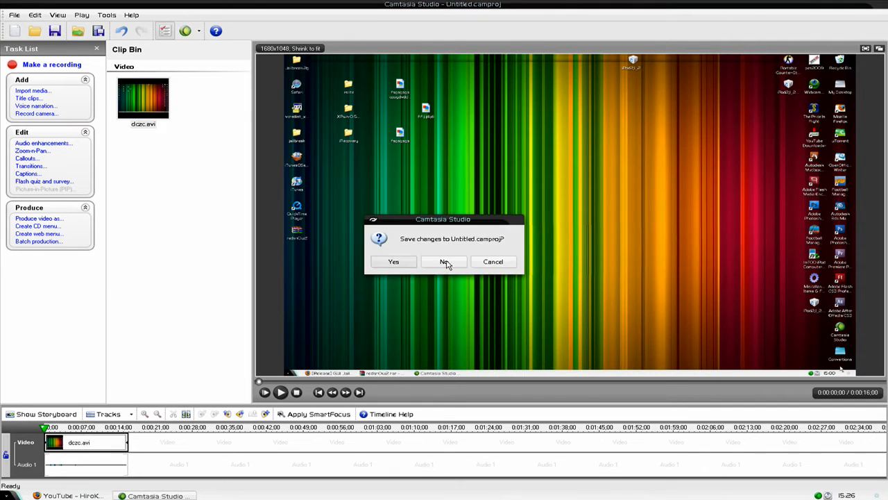
- Discard the old project changes, import the dczc clip, and keep the 1680x1048 All preset
click(445, 261)
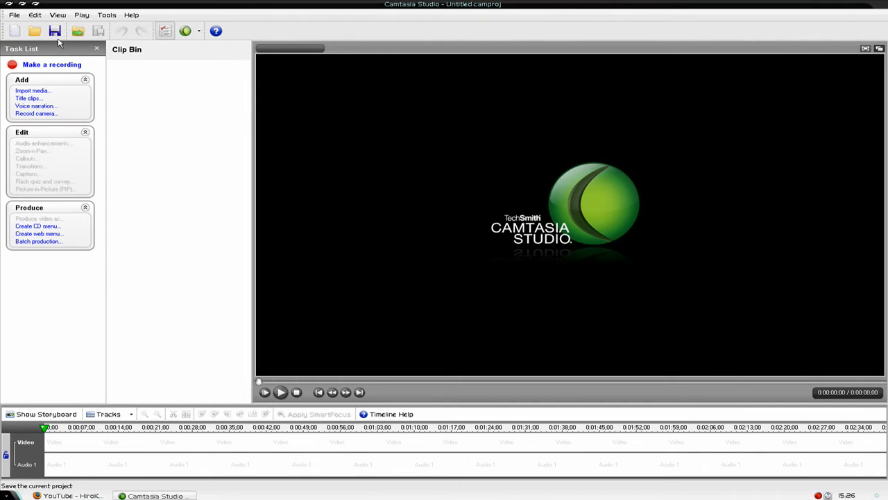
click(13, 14)
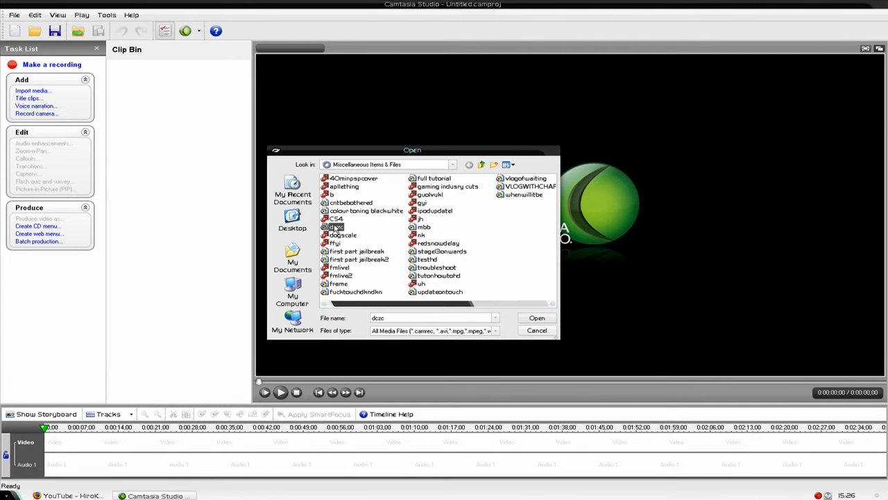
click(536, 317)
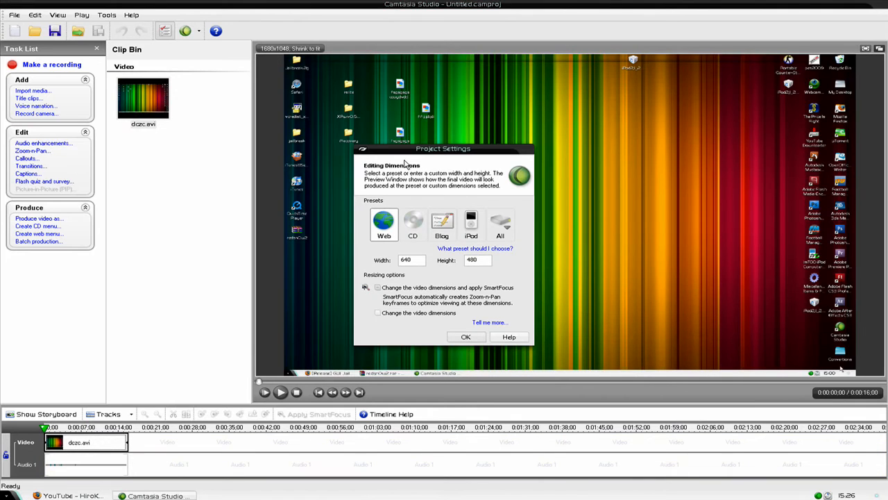
mouse_move(390, 321)
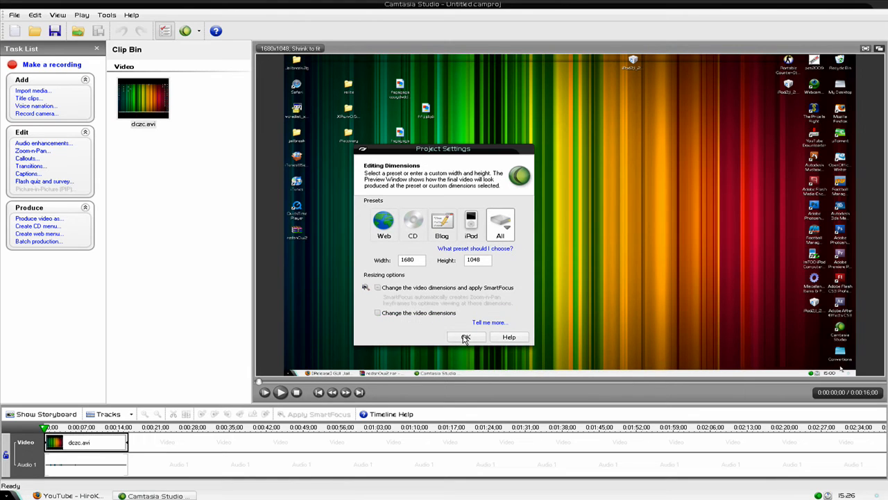
click(466, 337)
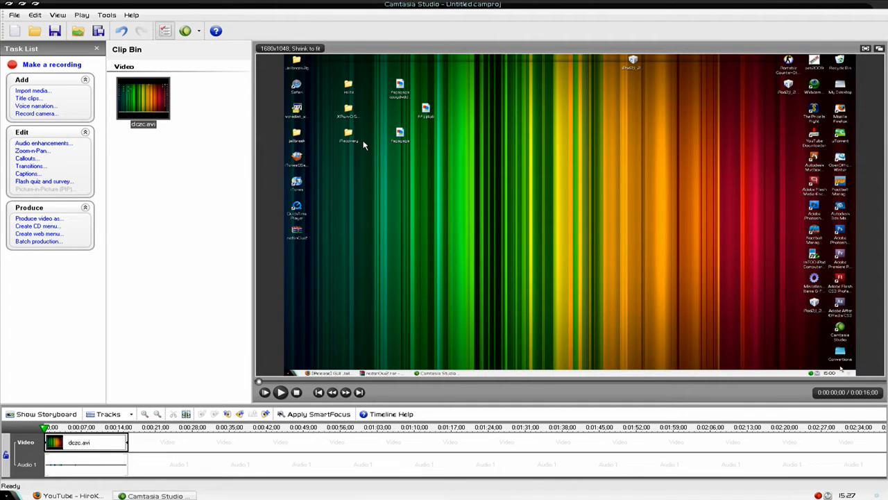
mouse_move(38, 217)
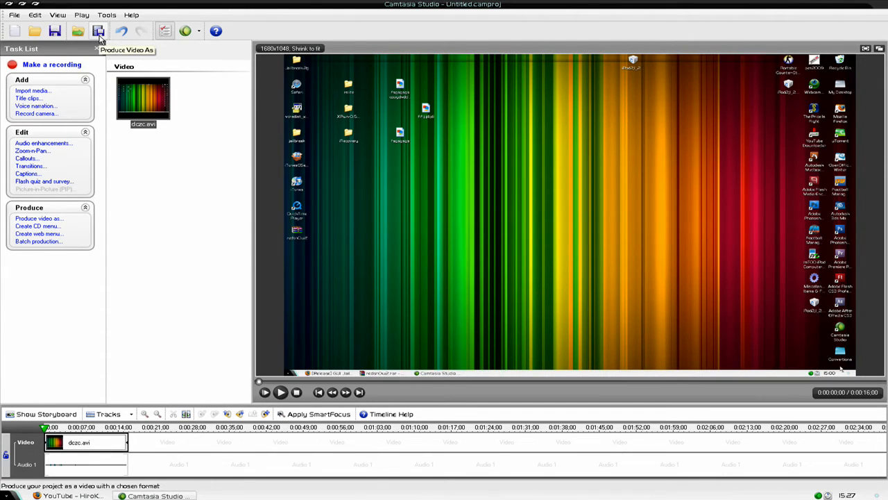
- Start Produce Video As with custom production settings and choose MOV - QuickTime movie output
click(98, 30)
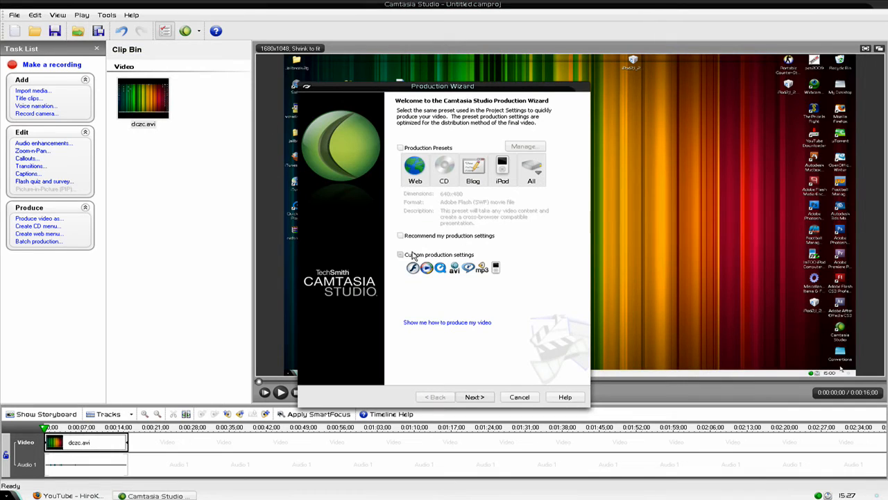
click(475, 396)
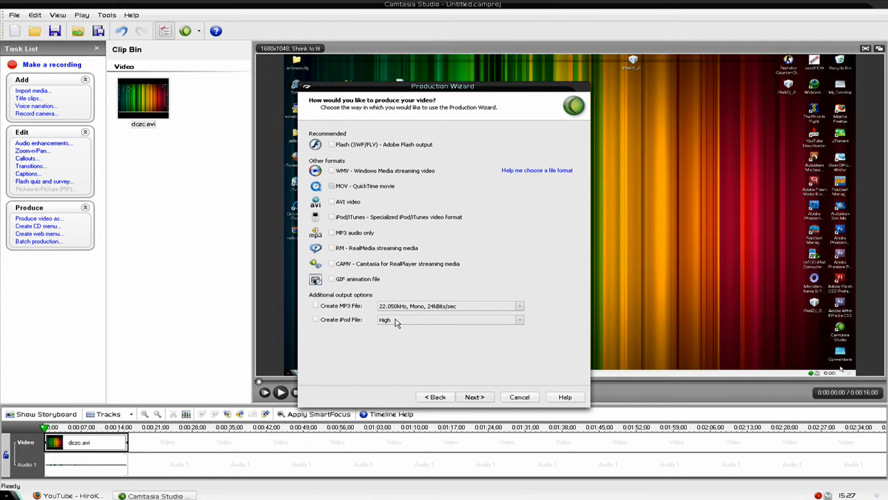
click(474, 396)
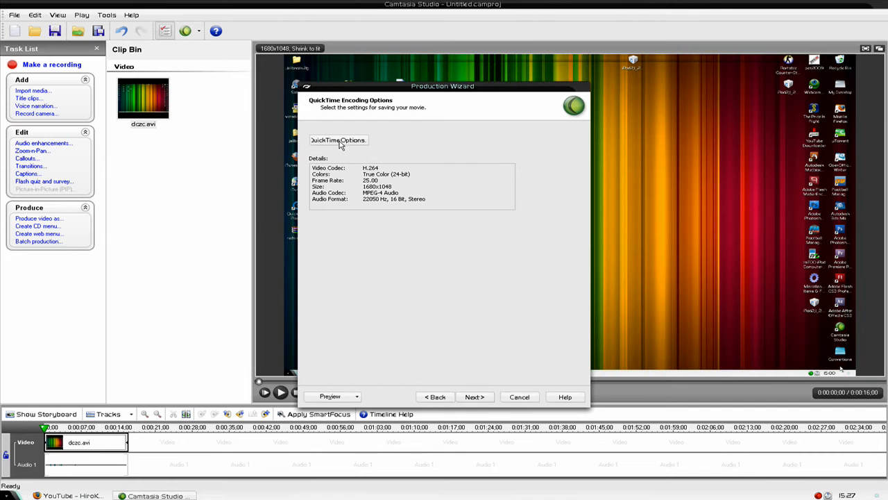
- Confirm H.264 compression at Best quality and 25 fps in the QuickTime video settings
click(338, 140)
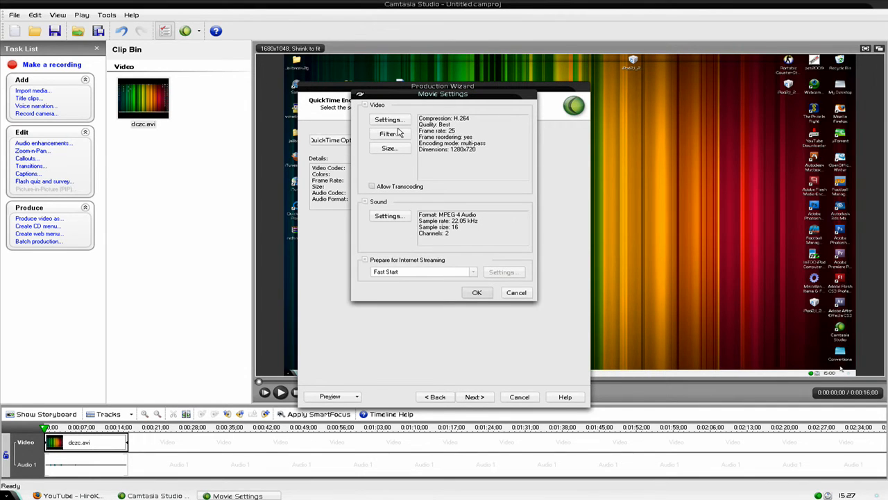
click(388, 119)
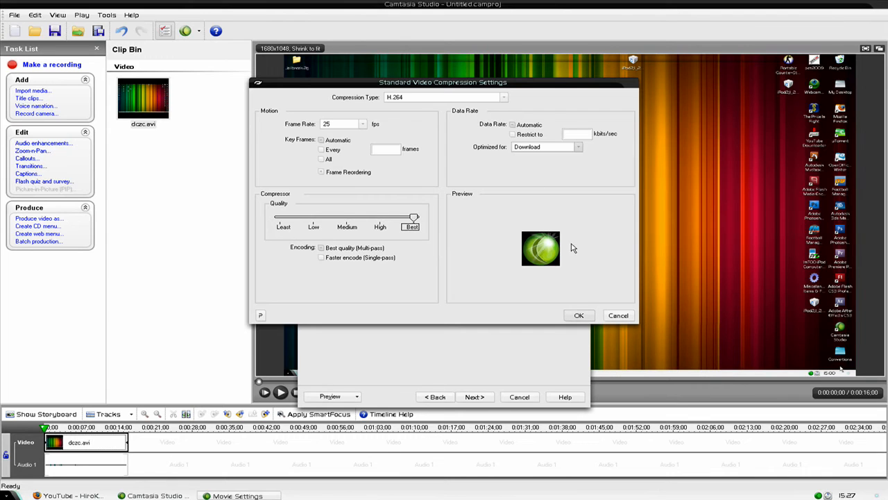
click(578, 315)
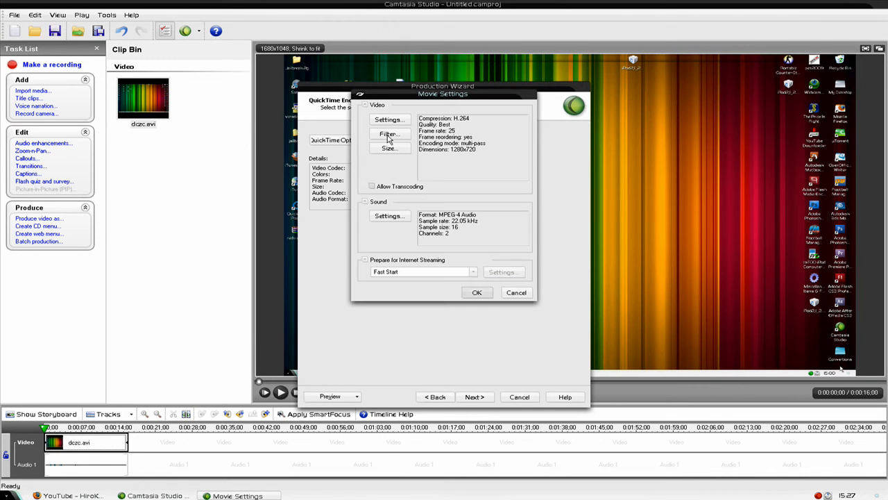
- Choose 1280 x 720 HD from the export Size dimensions list and confirm
click(389, 148)
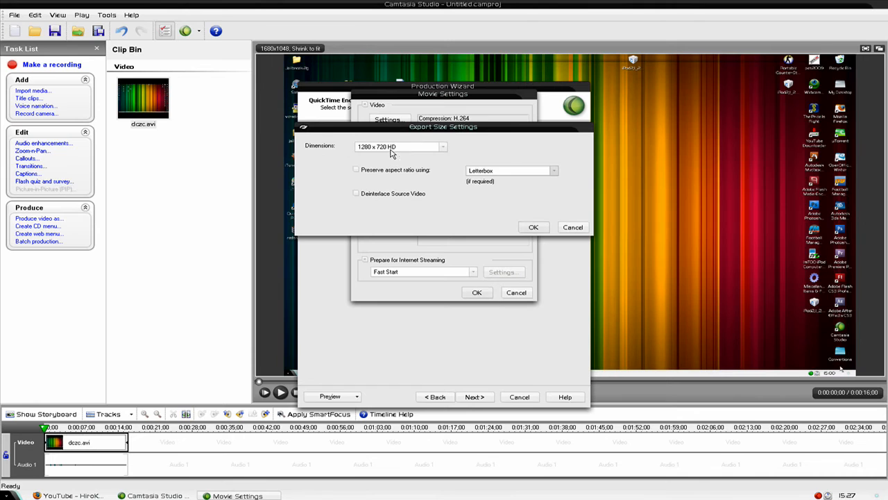
click(443, 146)
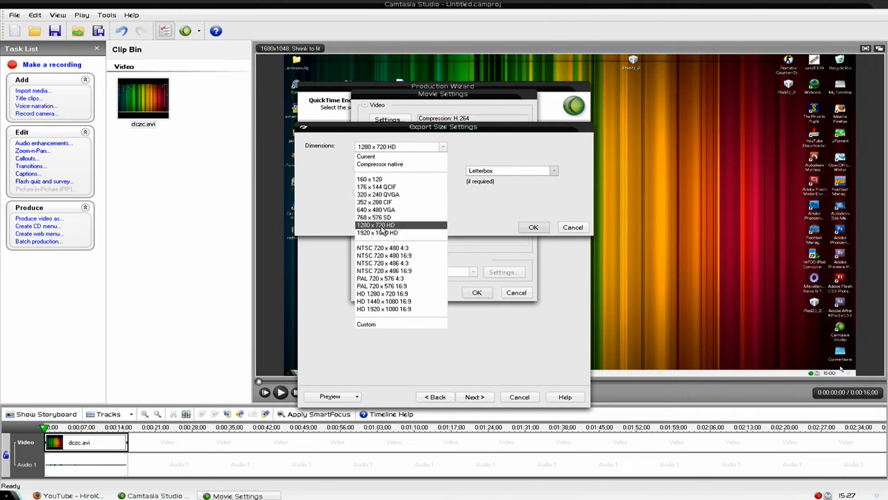
click(376, 224)
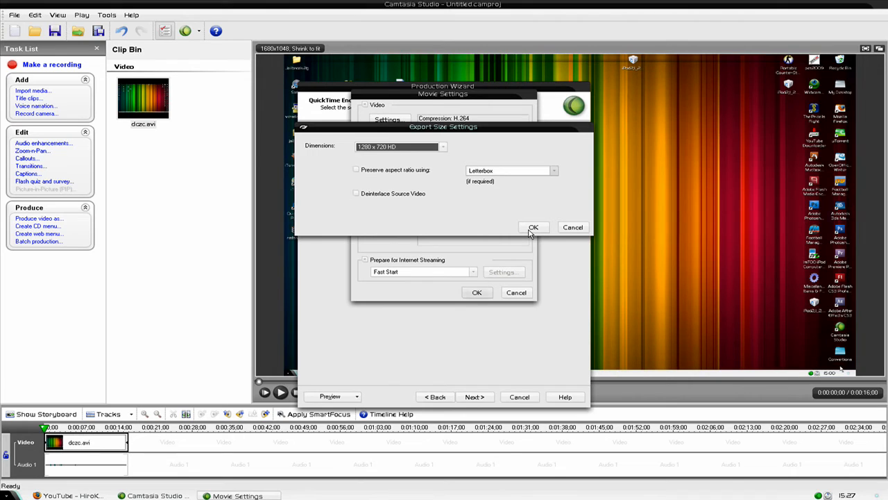
click(533, 227)
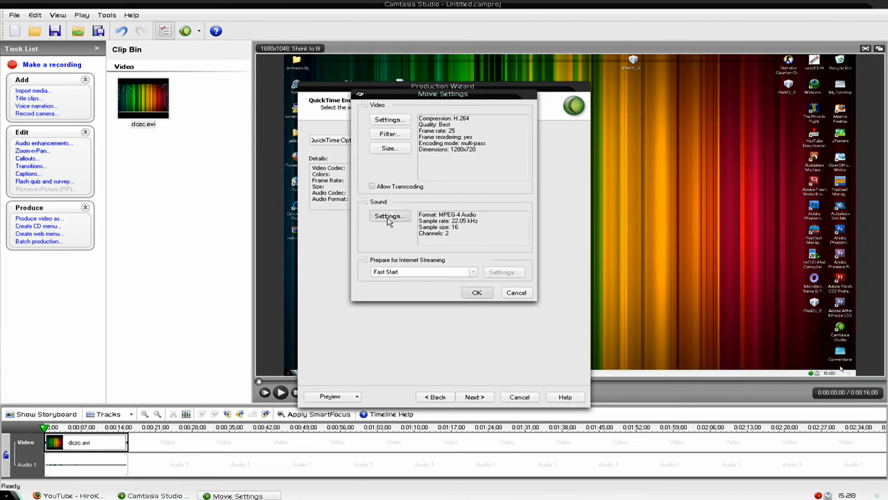
- Review the sound settings, then accept the QuickTime movie settings
click(389, 216)
text(48.000)
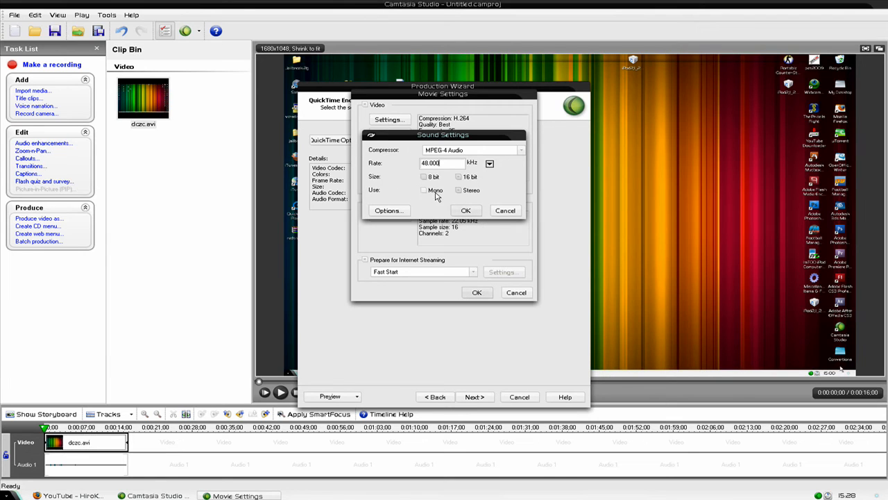
click(466, 210)
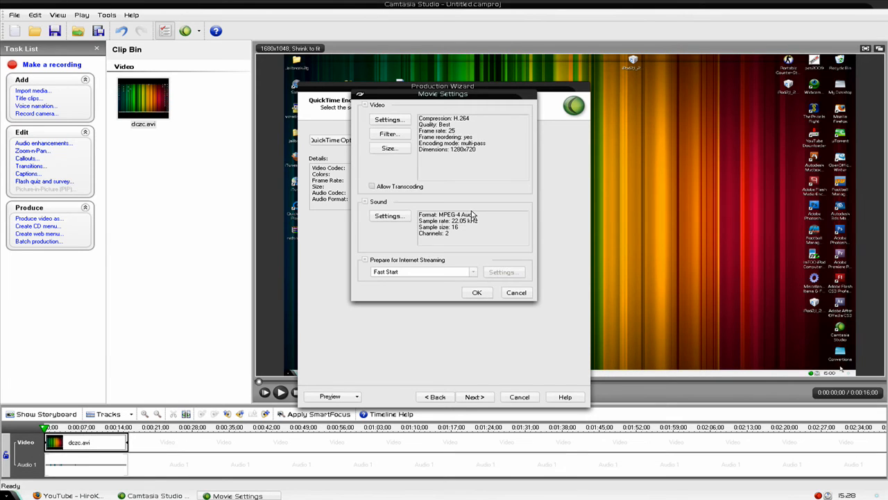
mouse_move(398, 263)
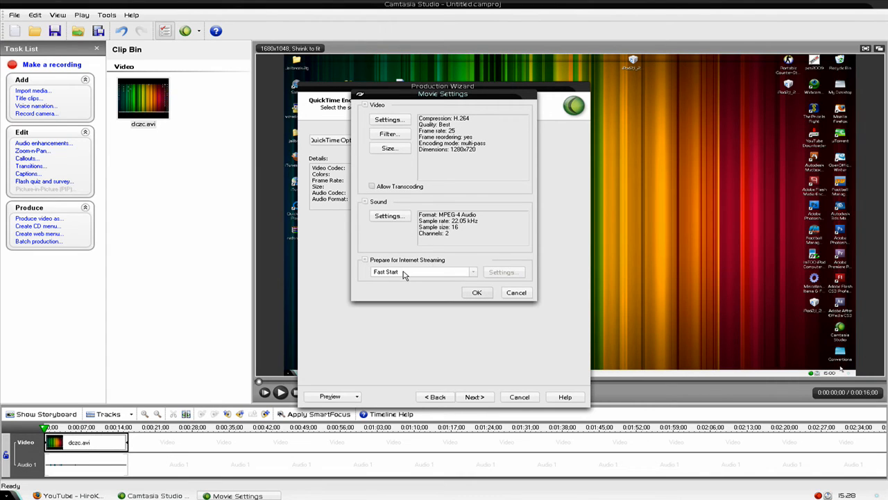
click(476, 292)
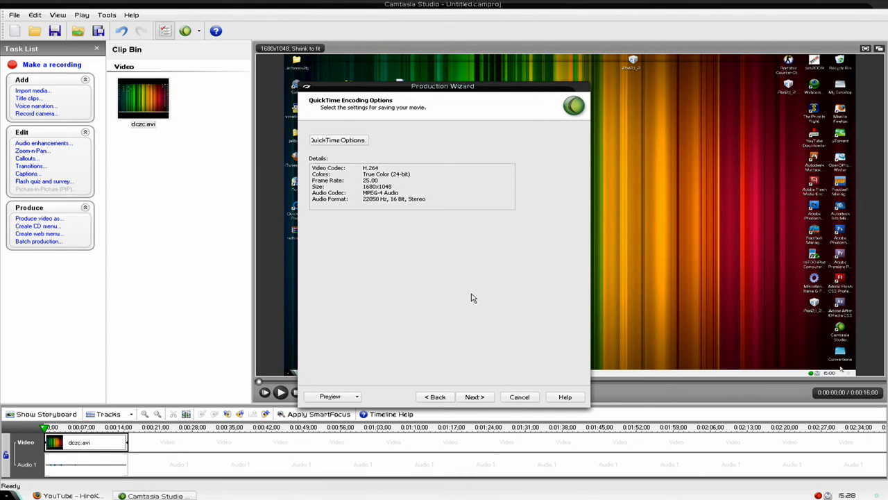
- Keep the default video size and marker options, name the production 'cjvbjcbvjcj', and render
click(474, 397)
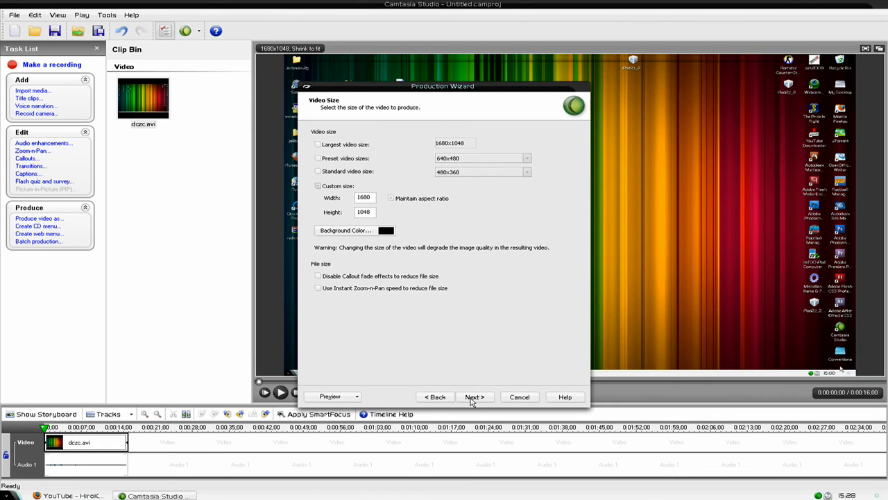
click(474, 396)
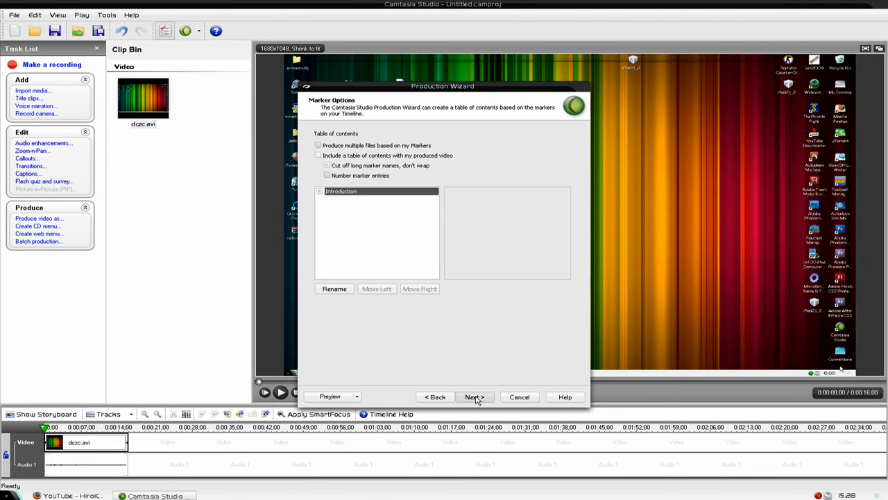
click(473, 396)
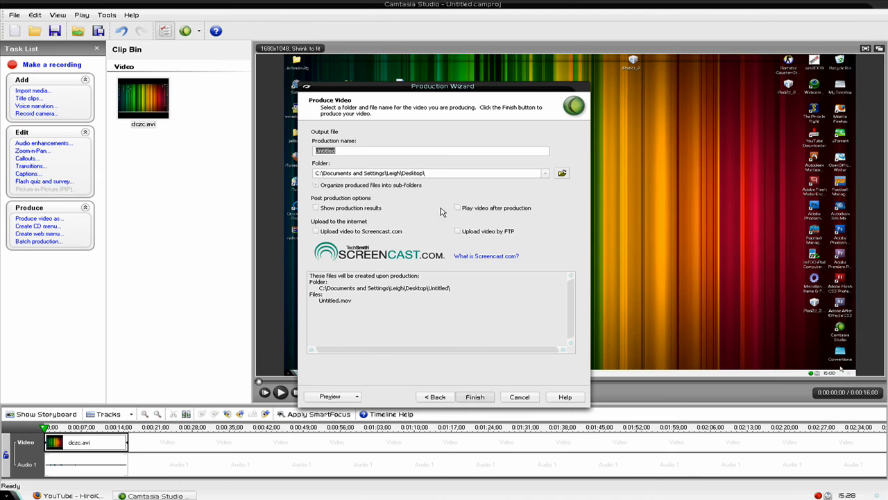
text(cjvbjcbvjcj)
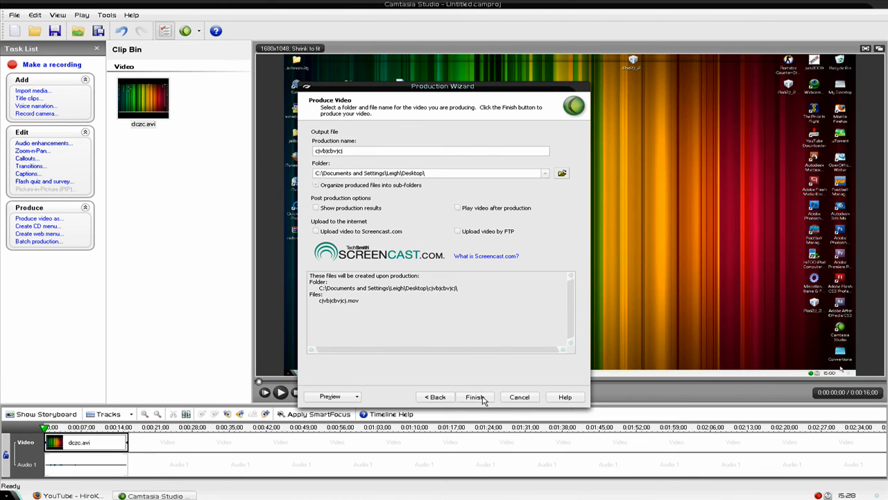
click(475, 396)
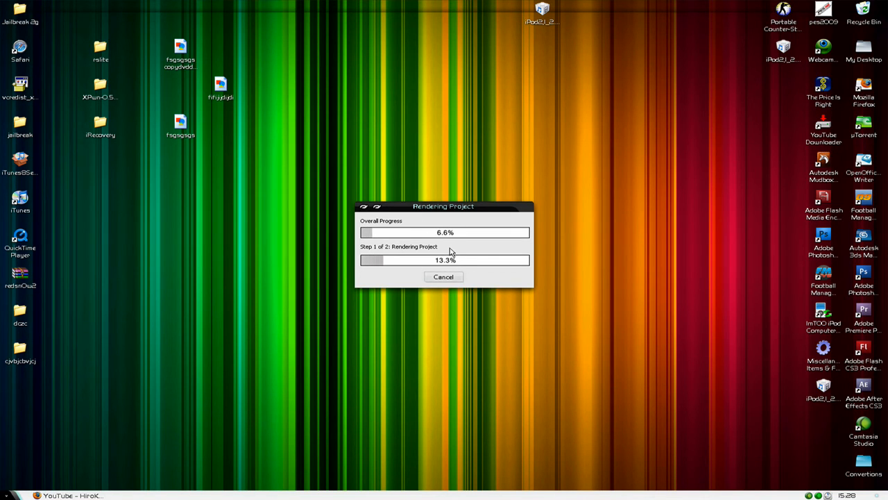
mouse_move(492, 289)
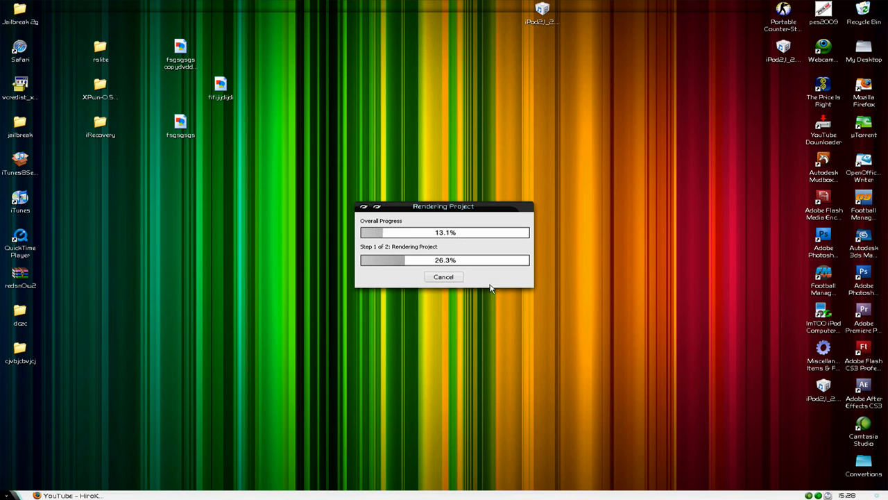